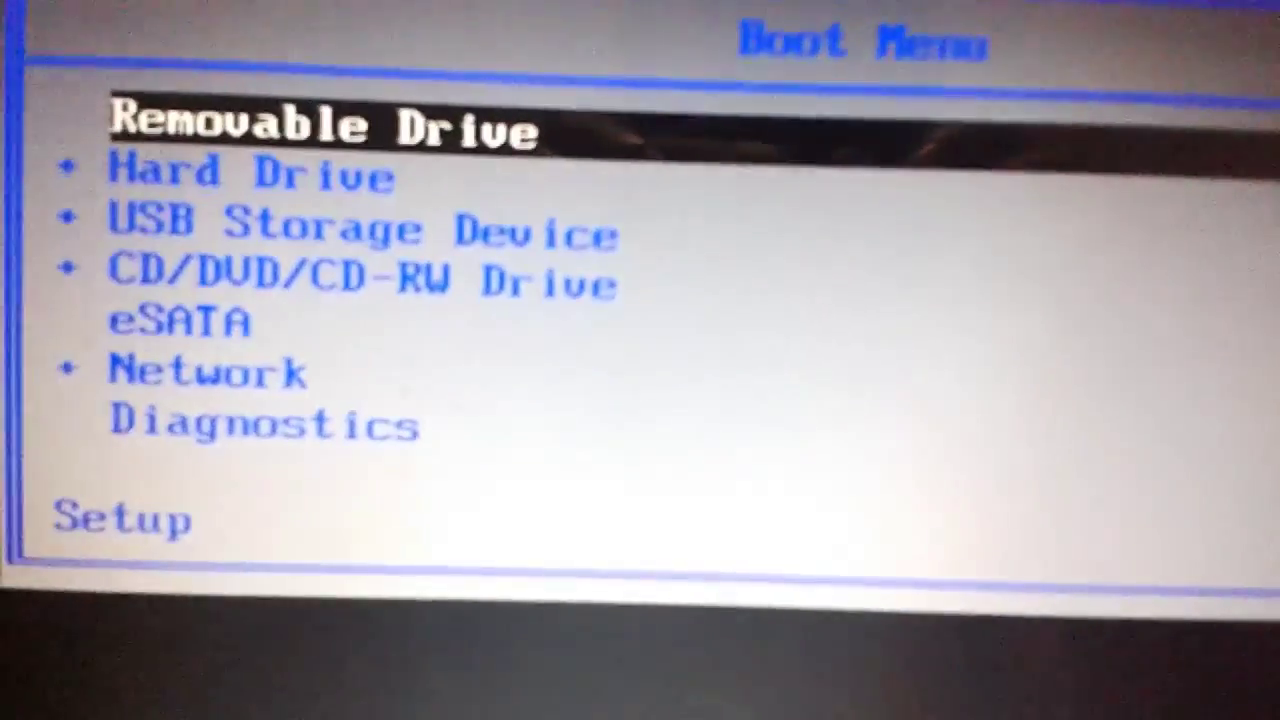
# Boot the computer from the Removable Drive entry in the BIOS Boot Menu
pyautogui.press('Down')
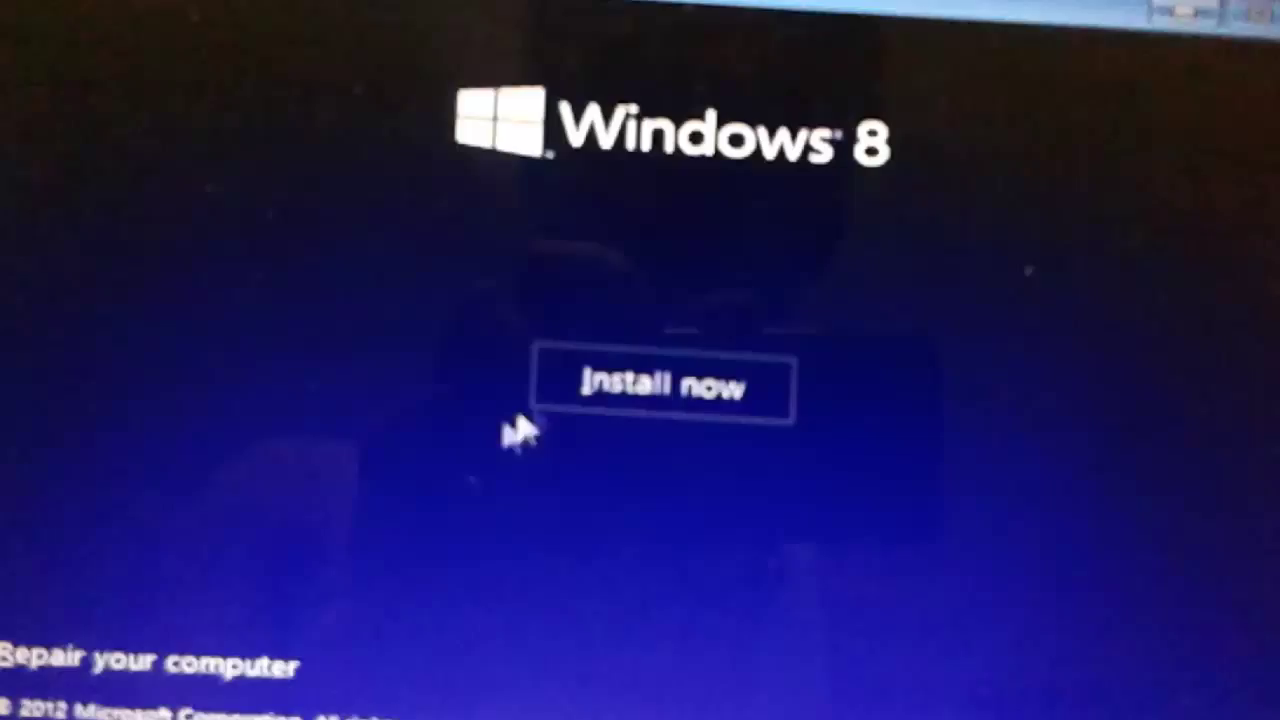
# Start Install now and accept the Windows 8 license terms to reach partition choice
pyautogui.click(668, 384)
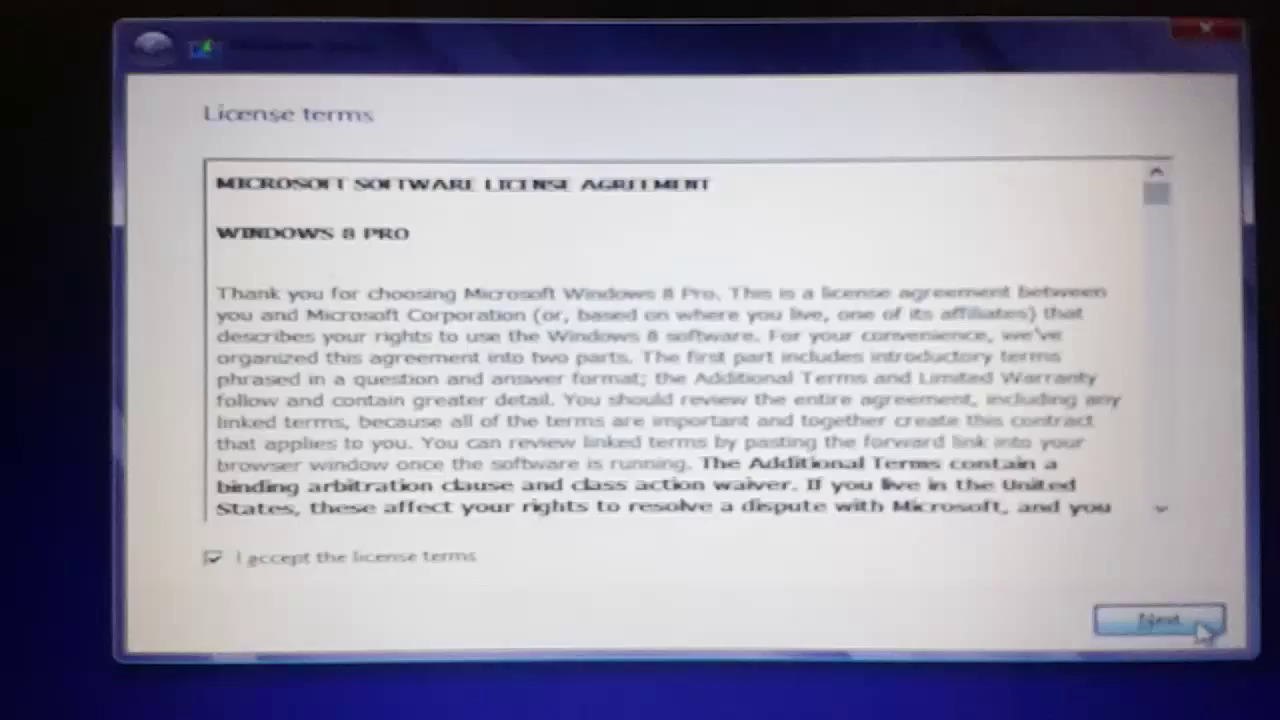
pyautogui.click(1156, 620)
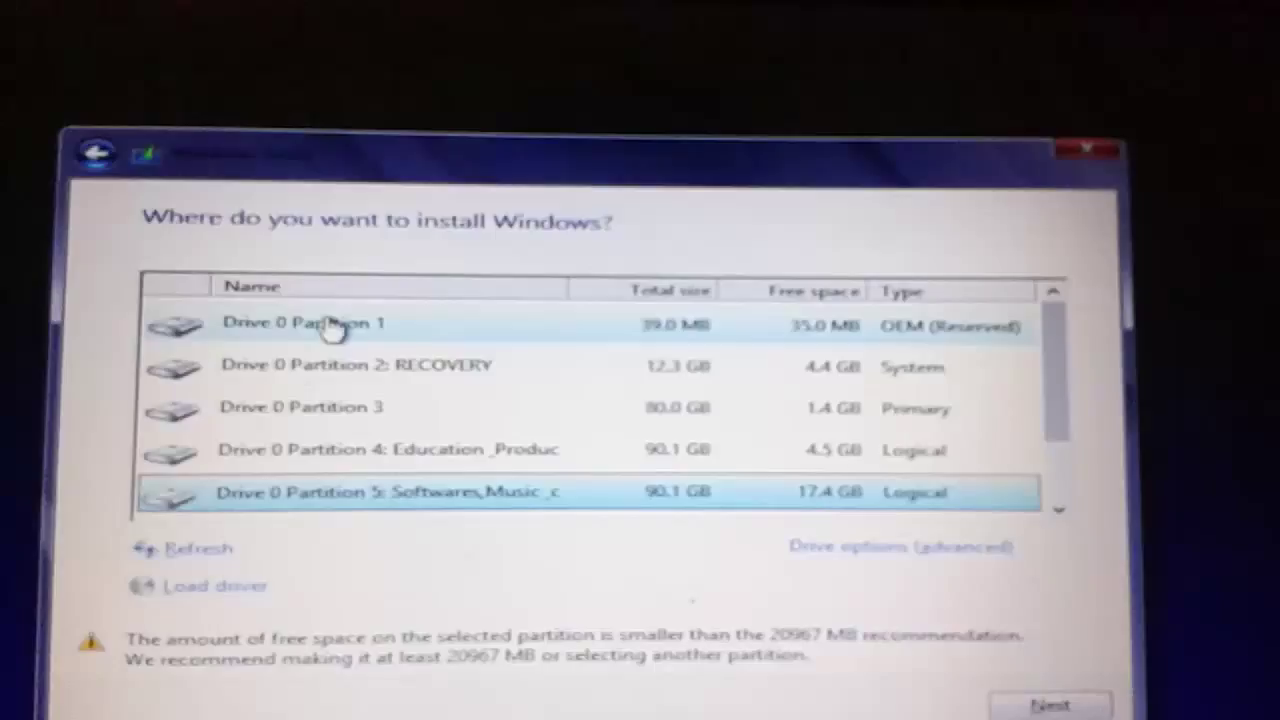
# Select Drive 0 Partition 1 as the Windows install target
pyautogui.click(1050, 704)
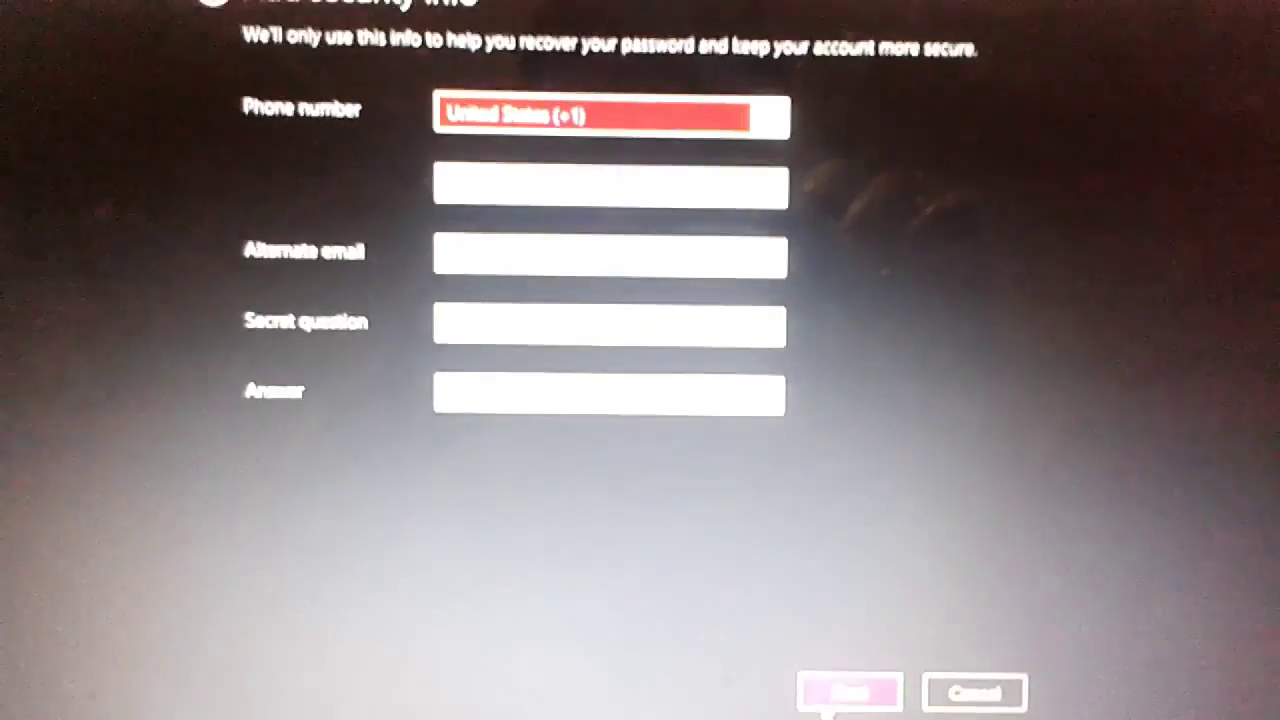
# Submit the Add security info page and wait while setup processes the account
pyautogui.click(848, 692)
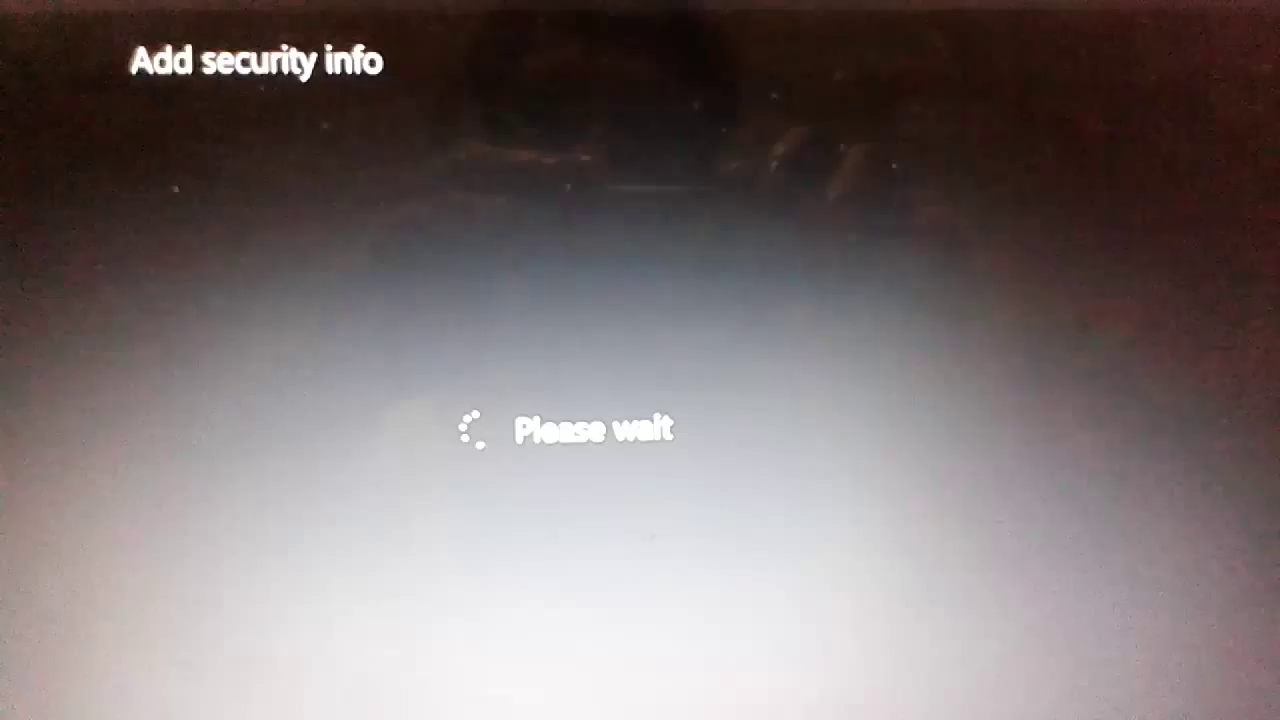